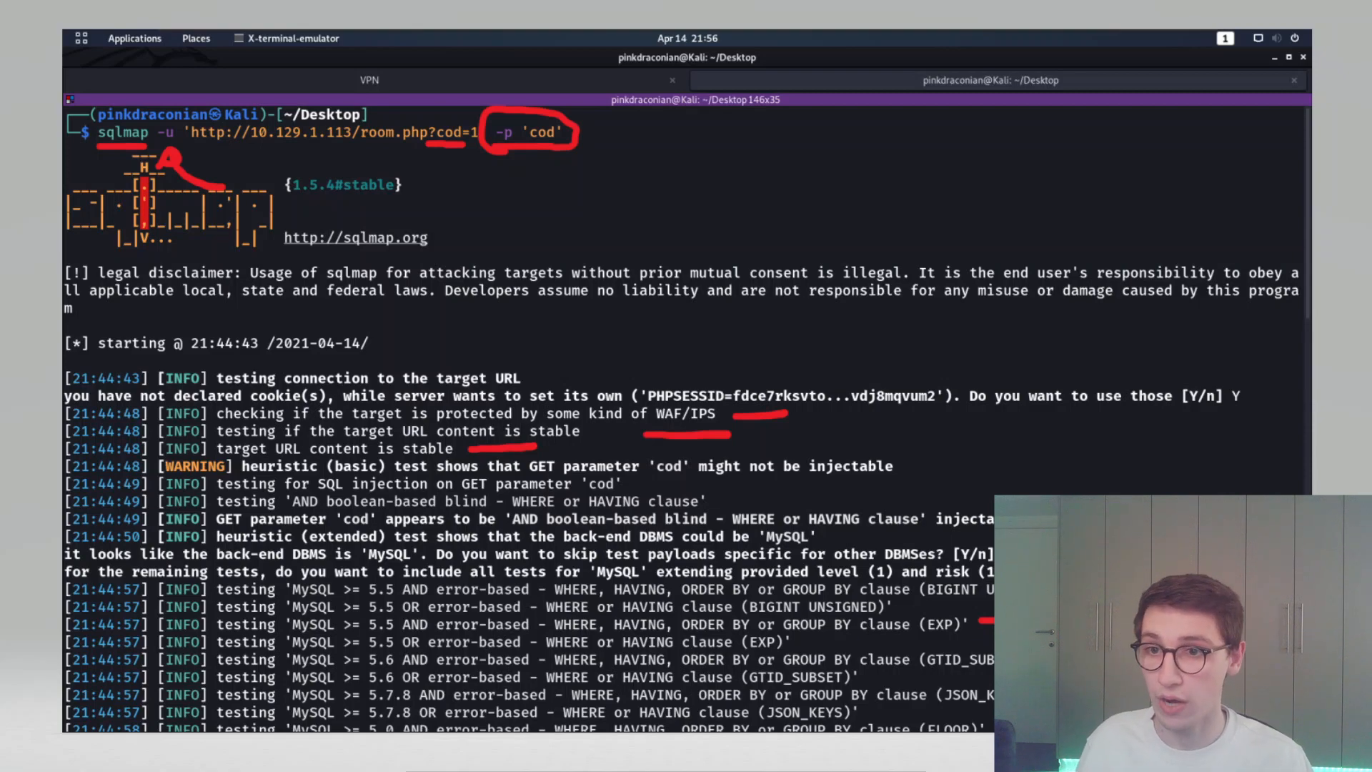
scroll("down", 3)
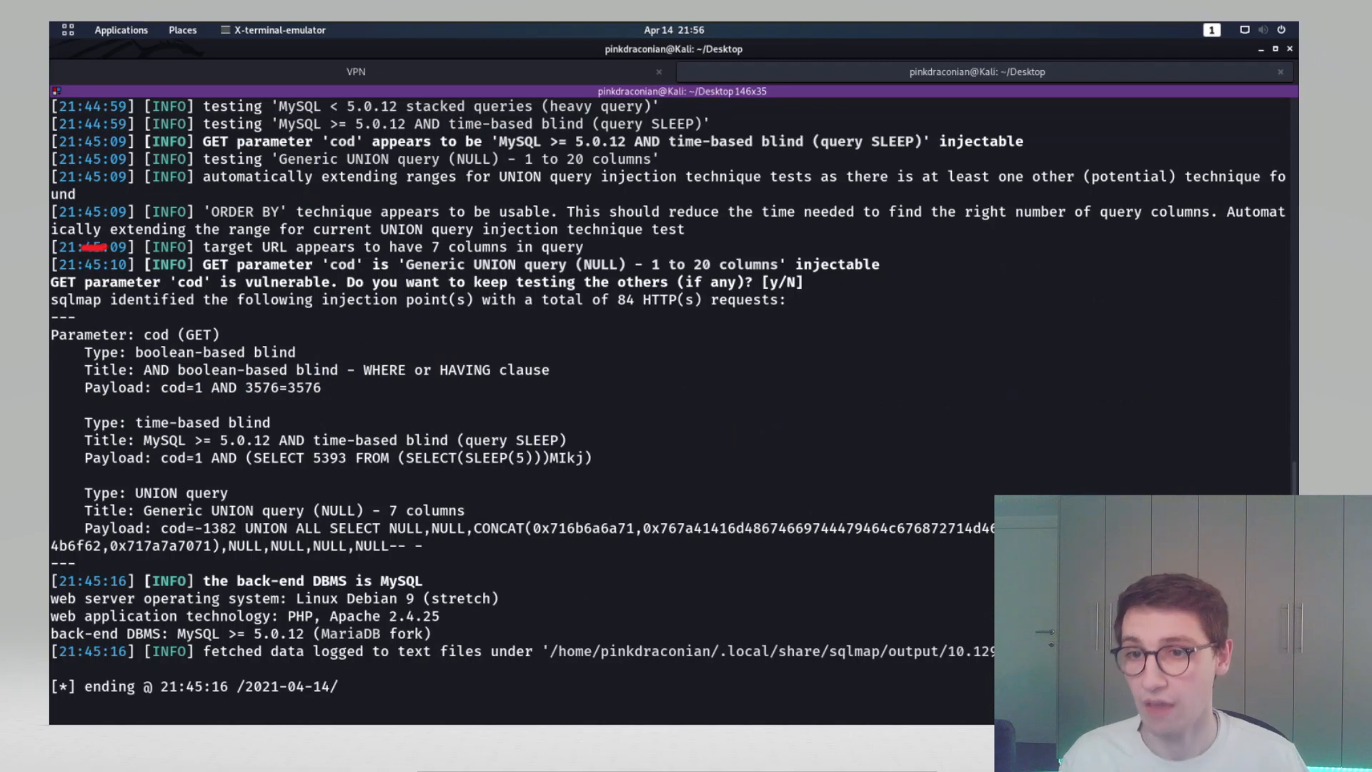